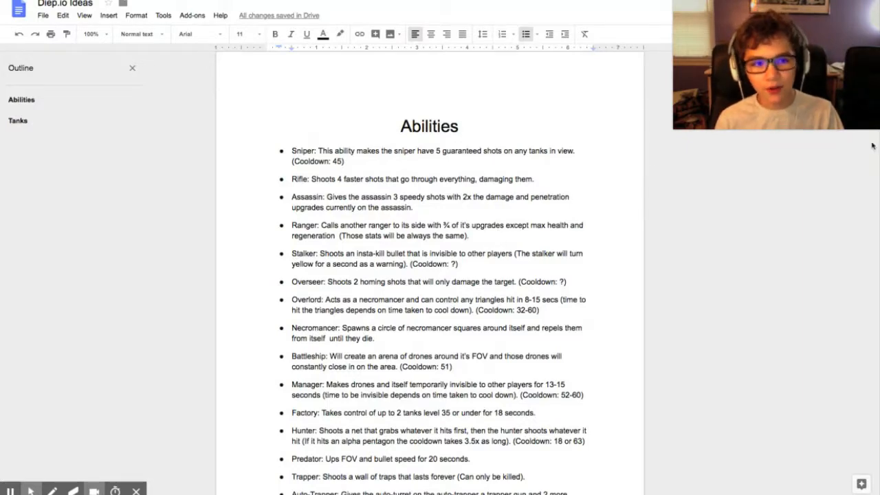
scroll(down, 3)
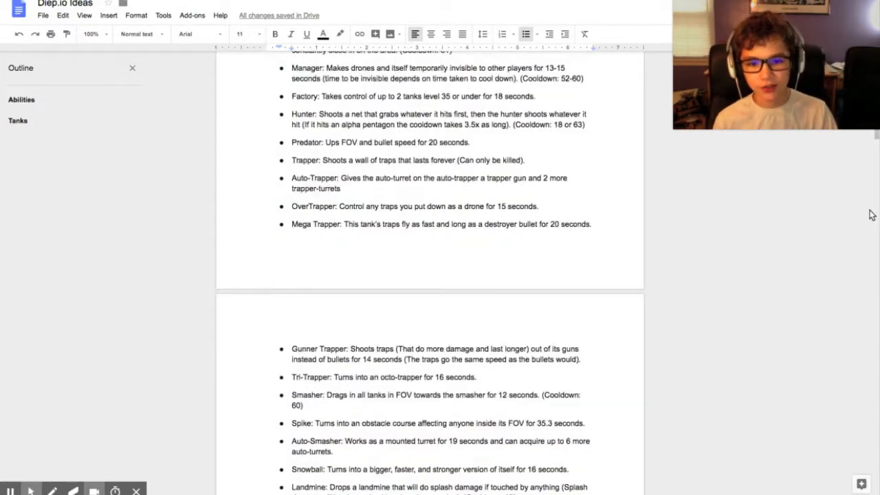
scroll(down, 3)
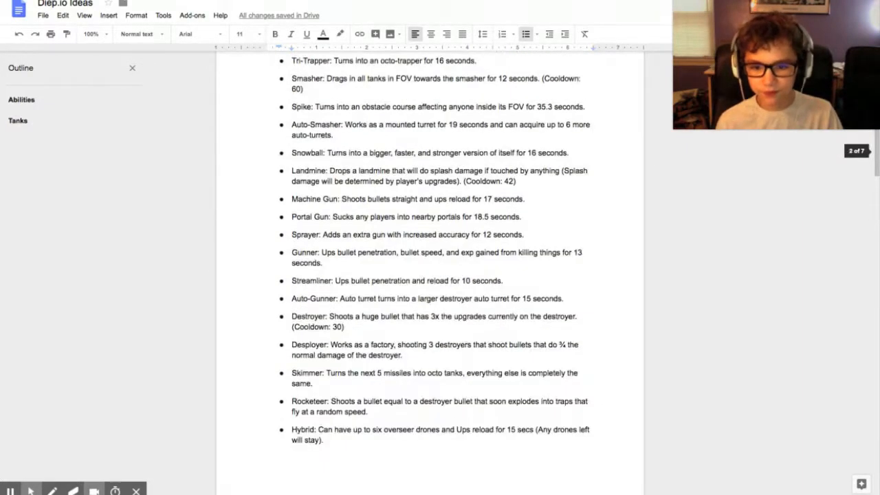
scroll(up, 3)
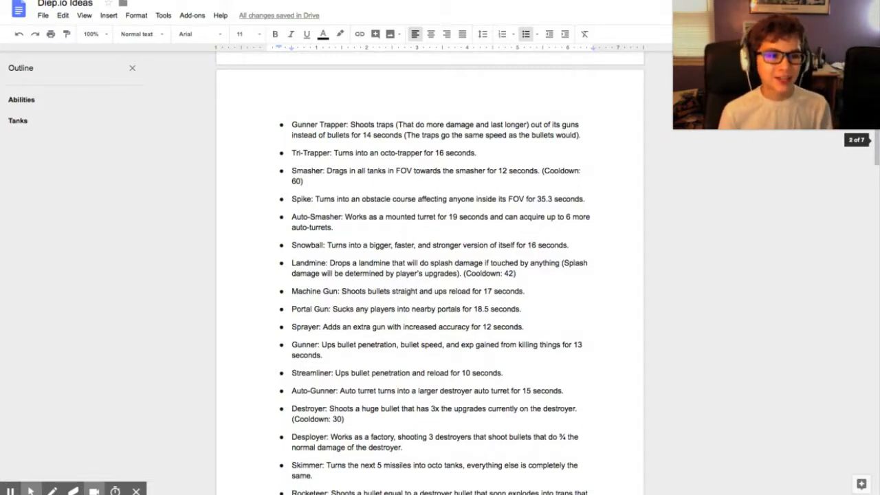
mouse_move(873, 172)
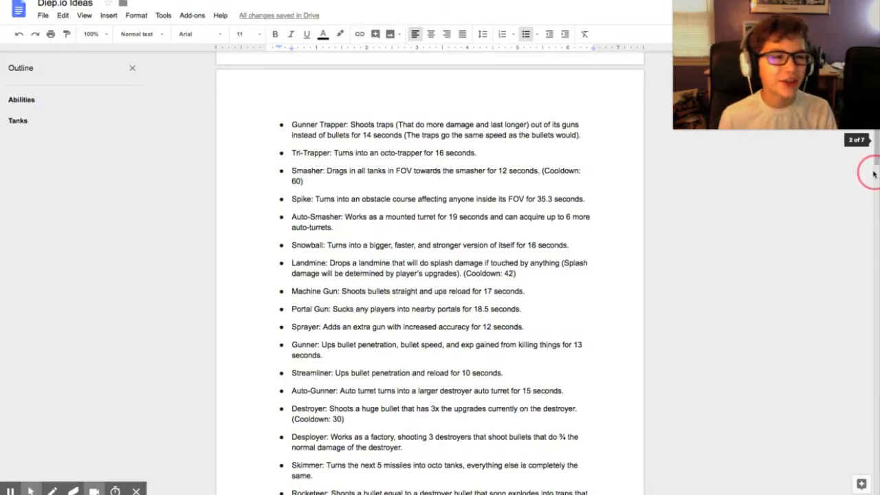
scroll(down, 3)
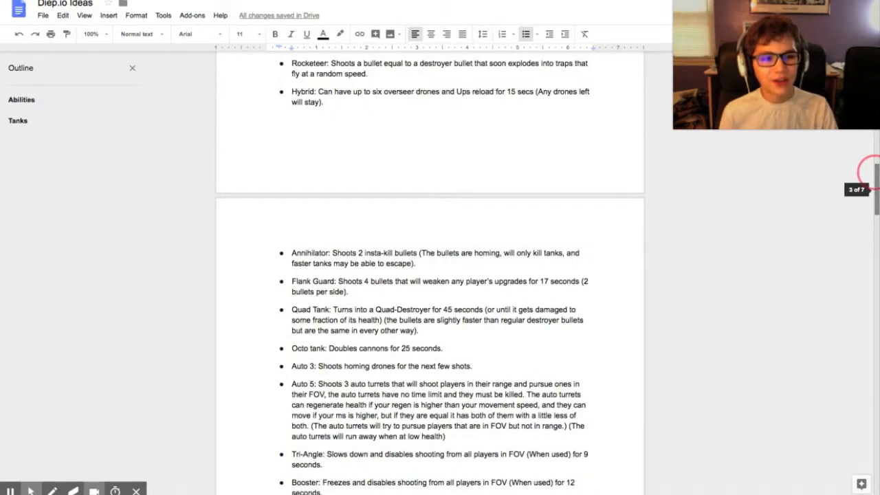
scroll(up, 3)
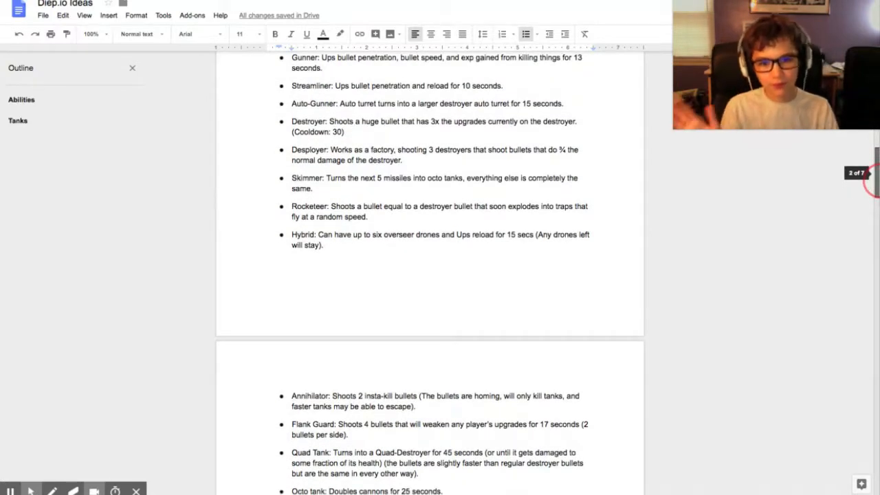
scroll(down, 3)
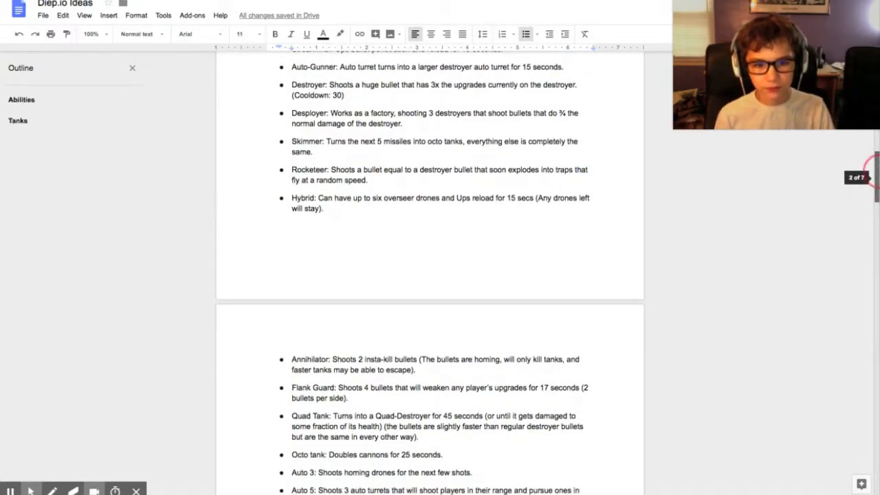
scroll(down, 3)
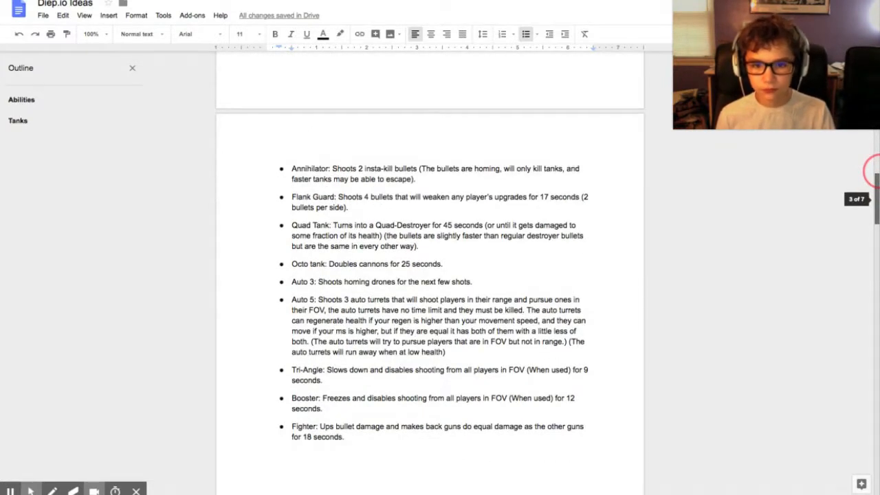
scroll(up, 3)
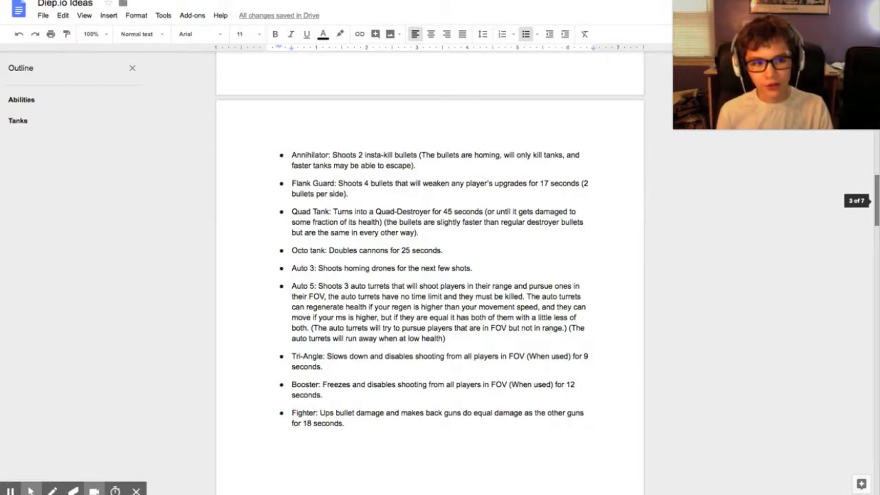
scroll(down, 3)
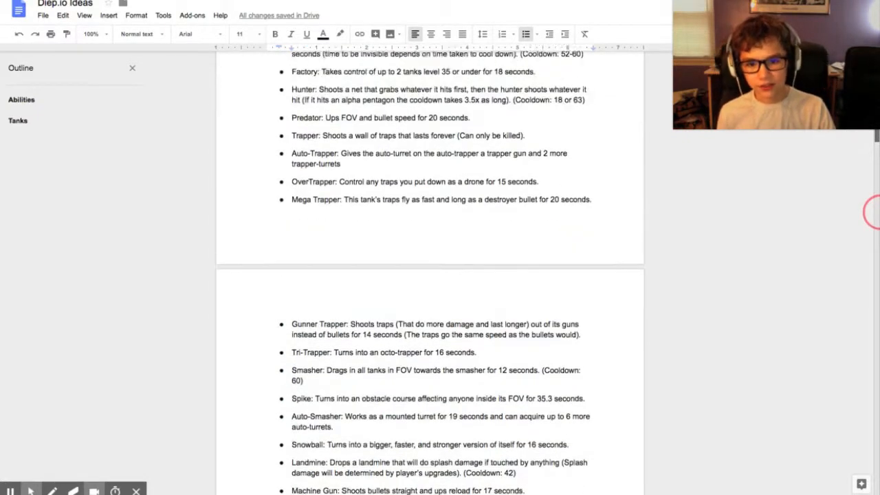
scroll(up, 3)
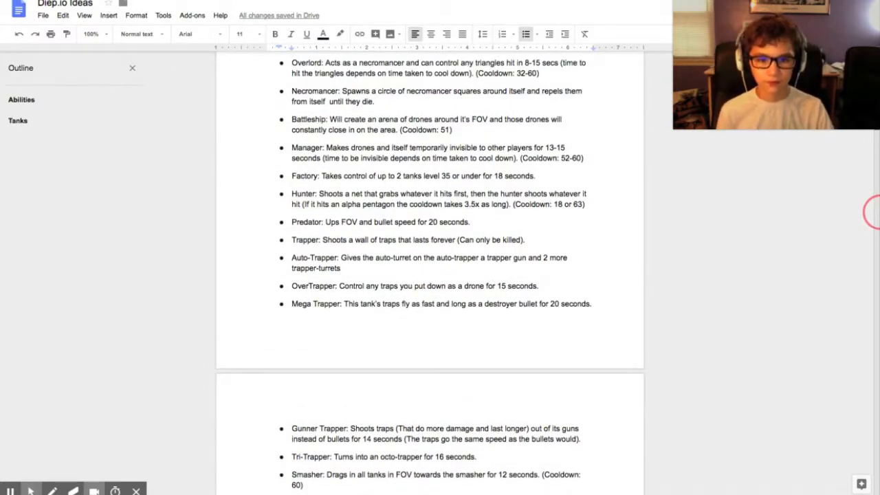
mouse_move(562, 154)
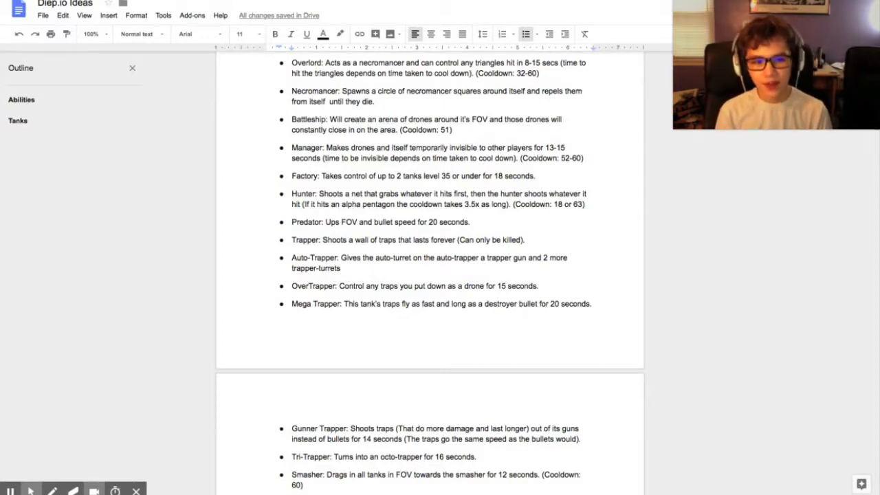
mouse_move(351, 288)
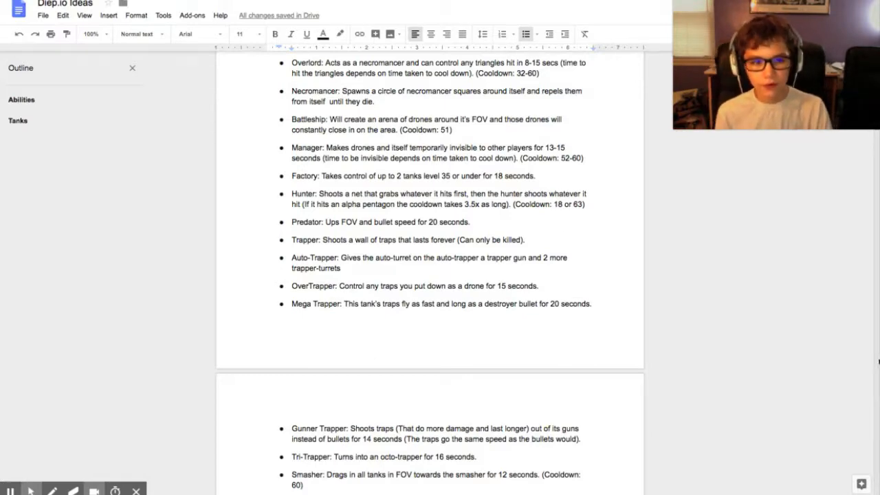
scroll(down, 3)
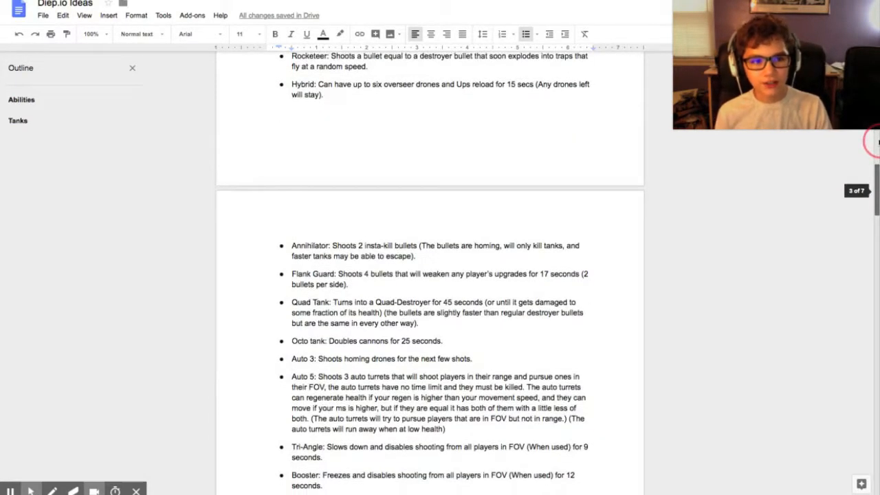
scroll(up, 3)
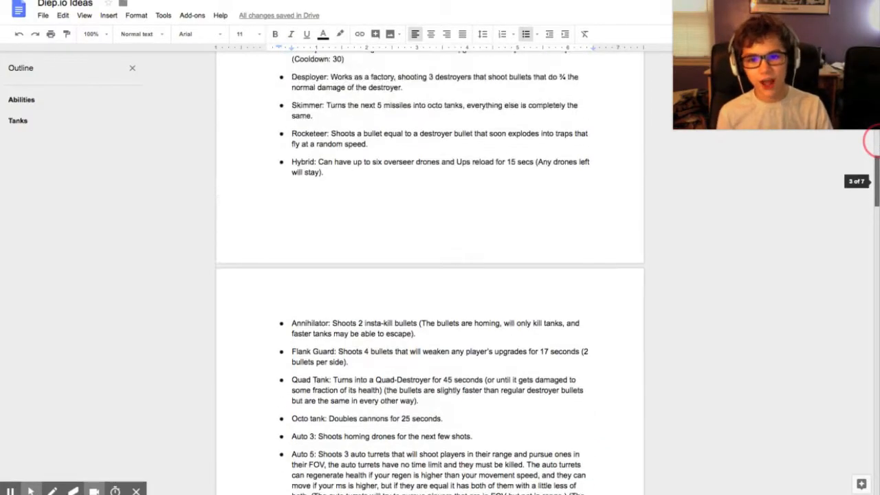
scroll(down, 3)
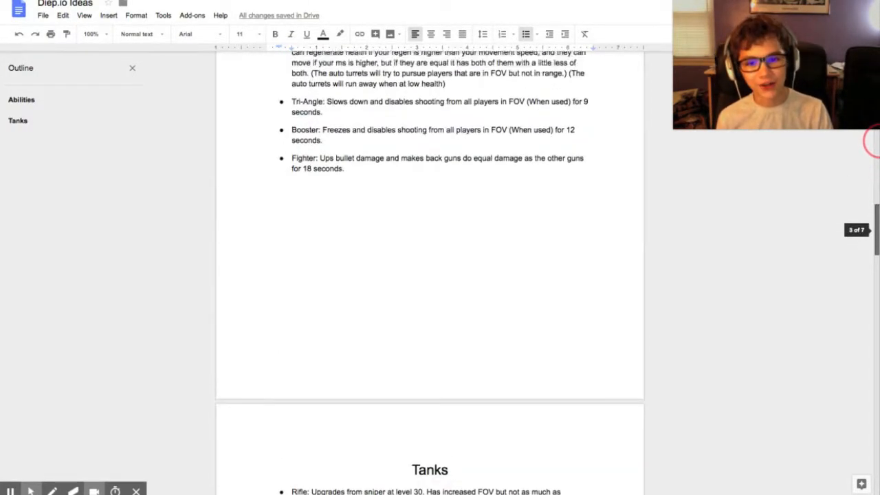
scroll(down, 3)
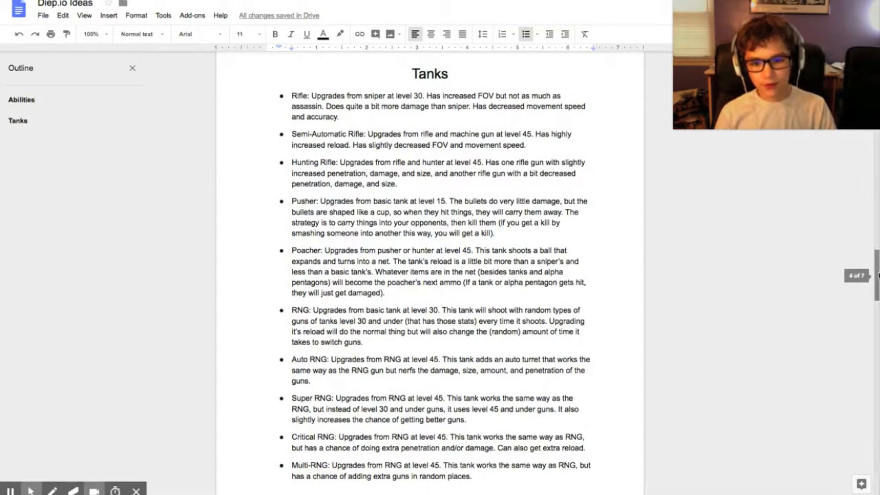
scroll(down, 3)
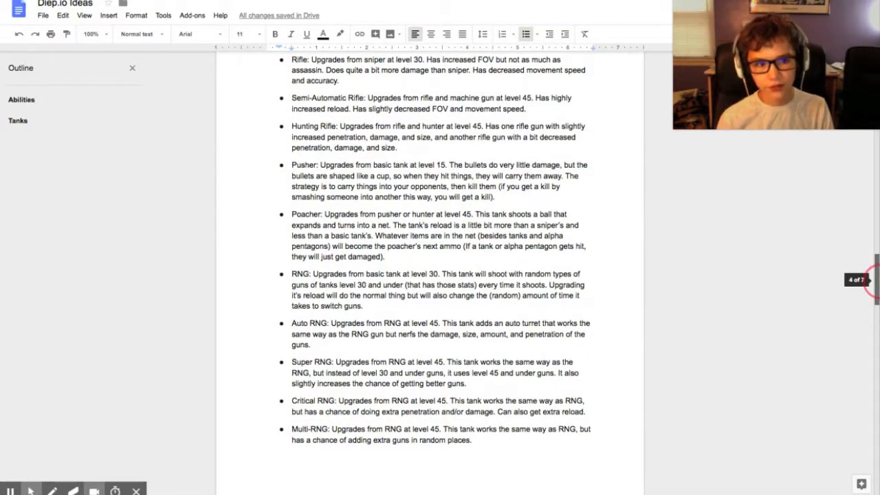
scroll(down, 3)
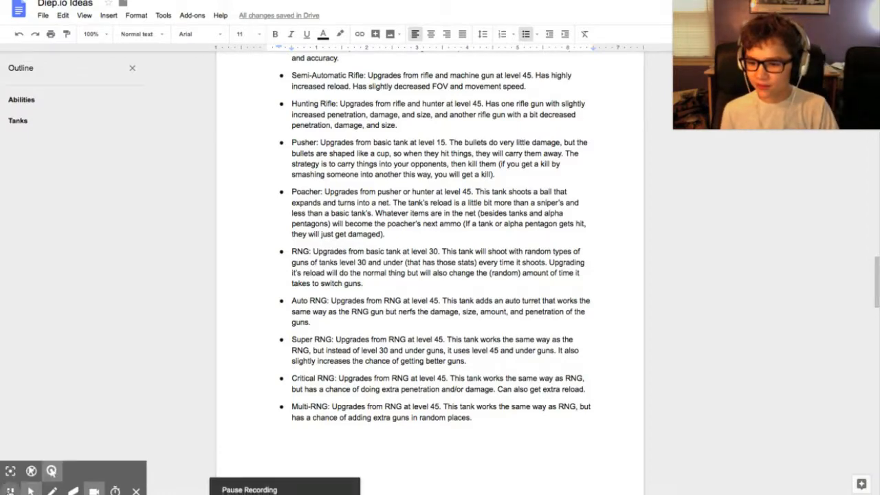
scroll(down, 3)
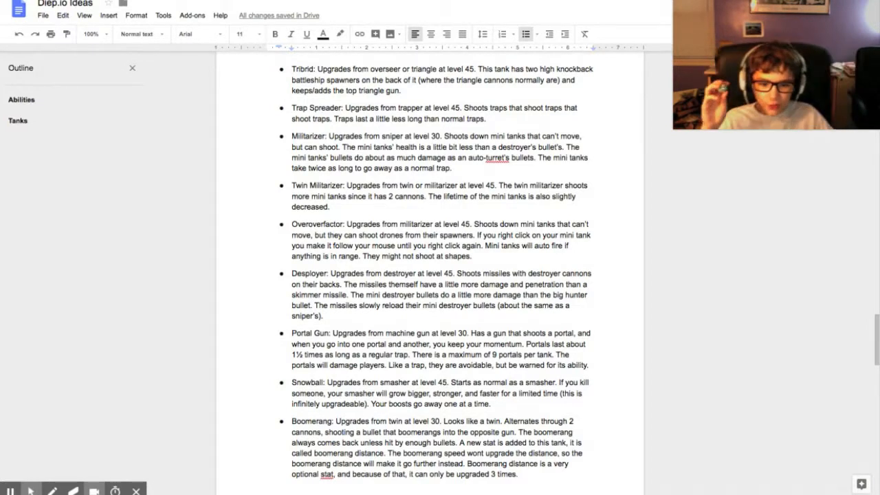
mouse_move(556, 405)
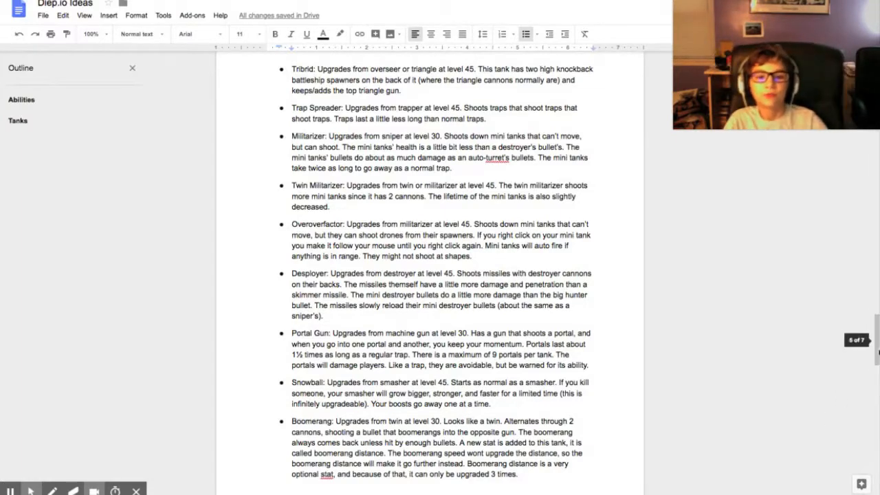
scroll(down, 3)
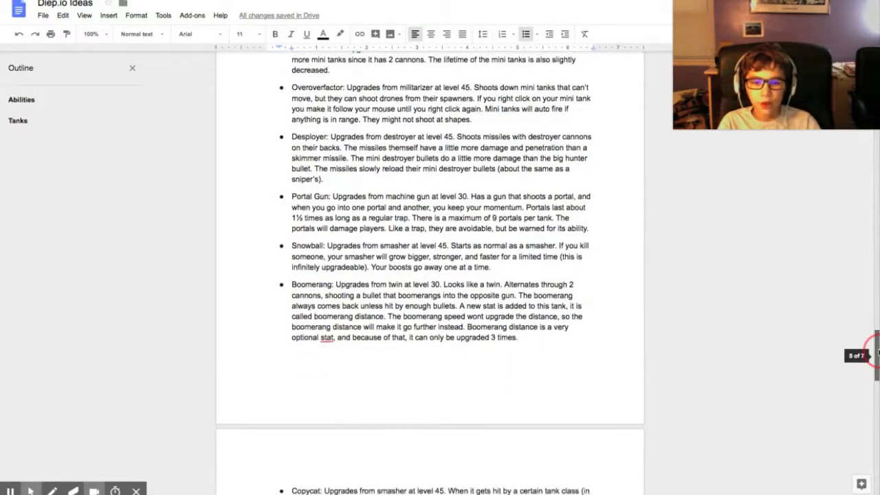
scroll(down, 3)
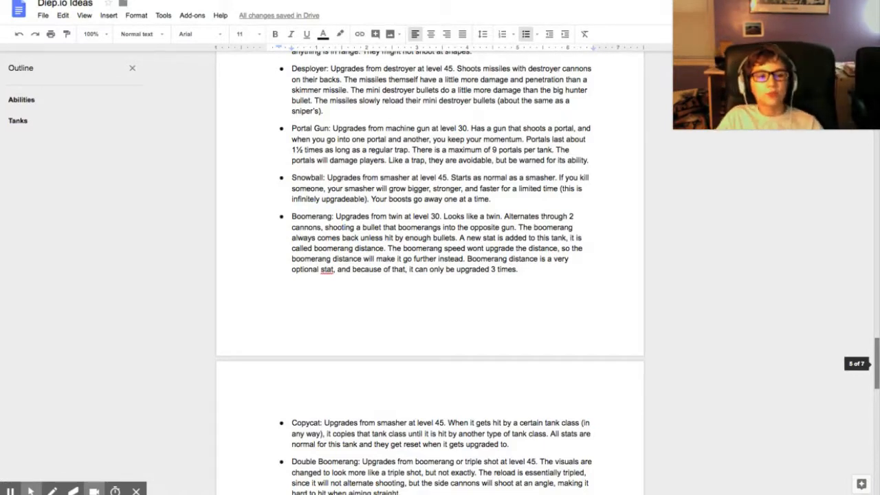
scroll(down, 3)
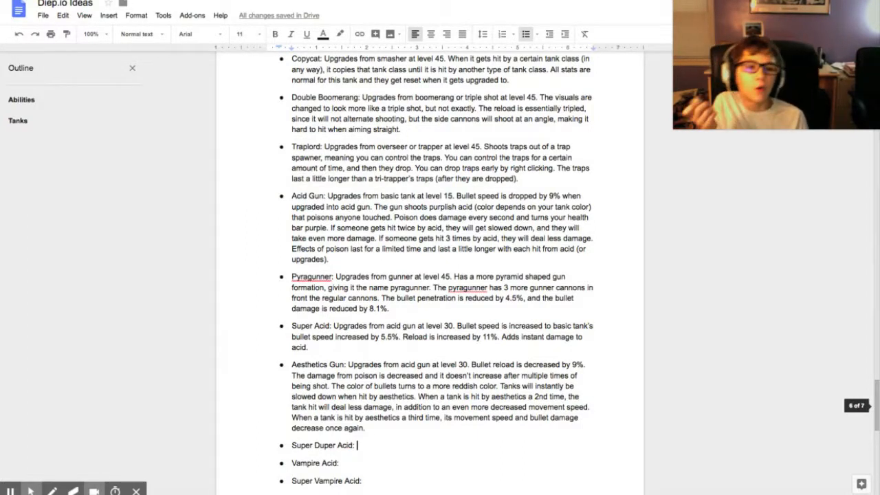
scroll(up, 3)
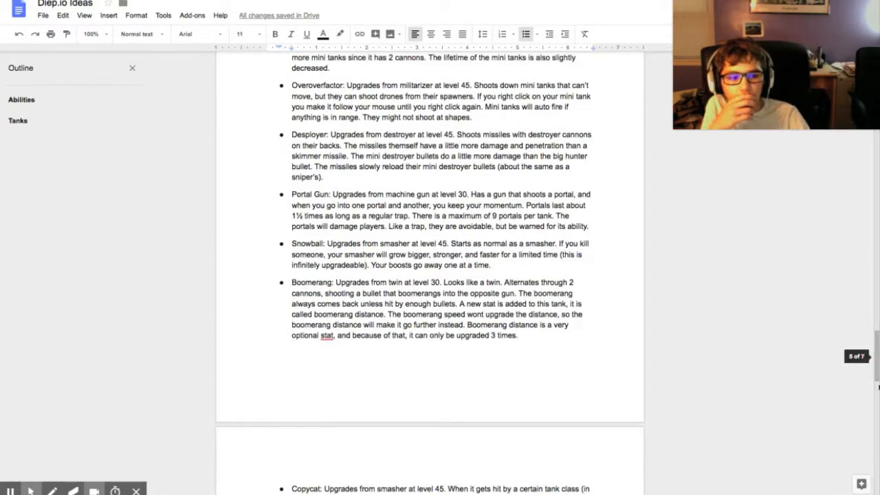
scroll(down, 3)
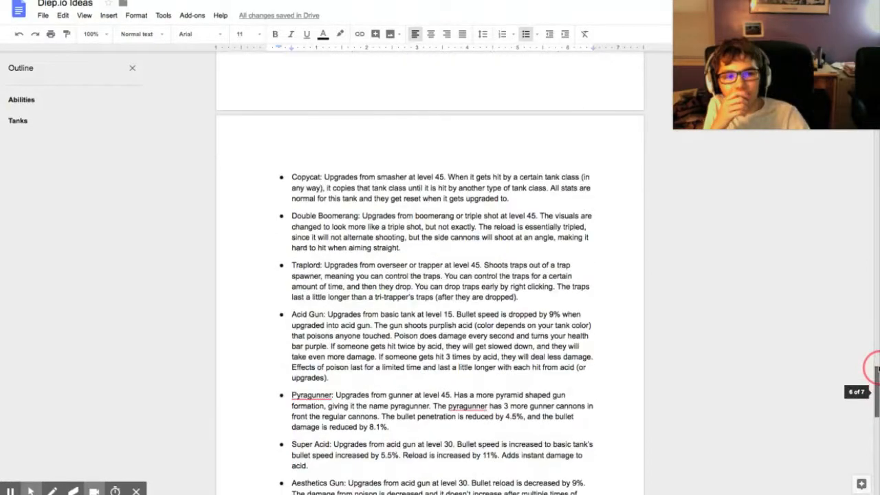
scroll(down, 3)
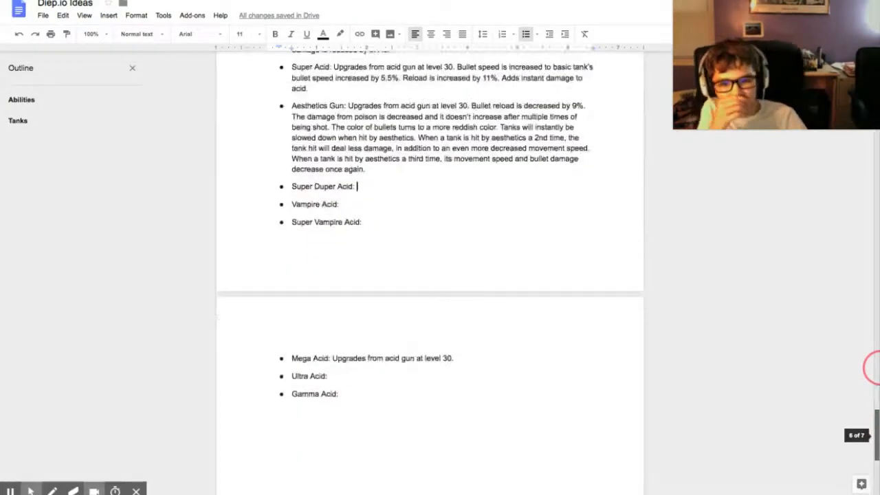
scroll(up, 3)
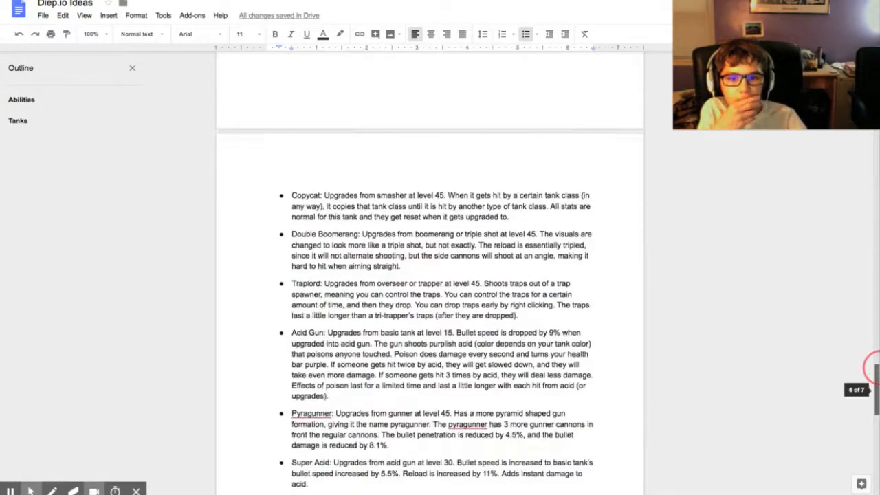
scroll(up, 3)
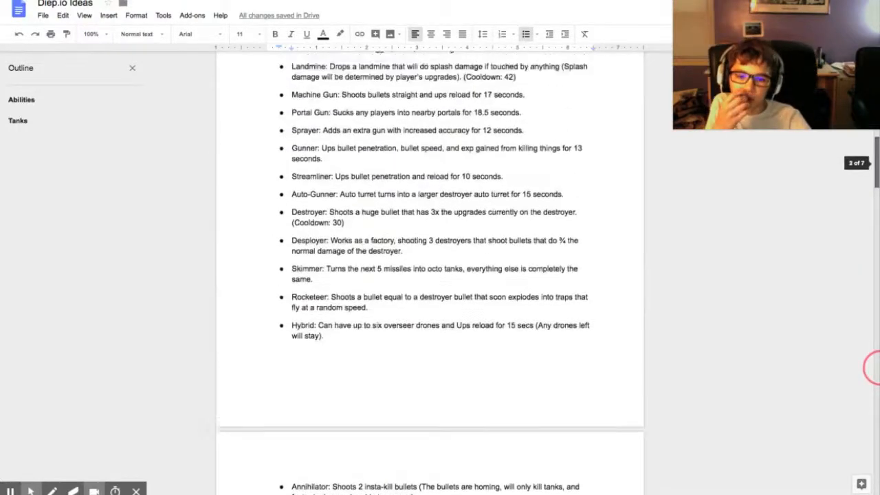
scroll(down, 3)
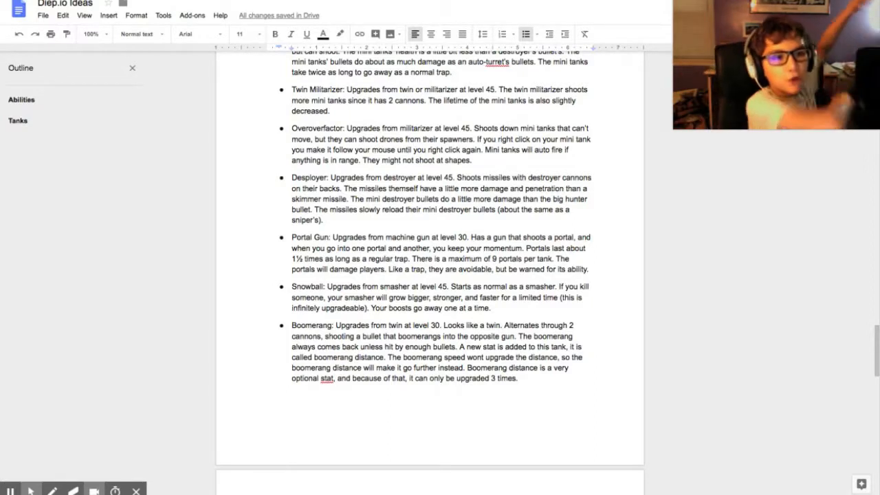
mouse_move(606, 380)
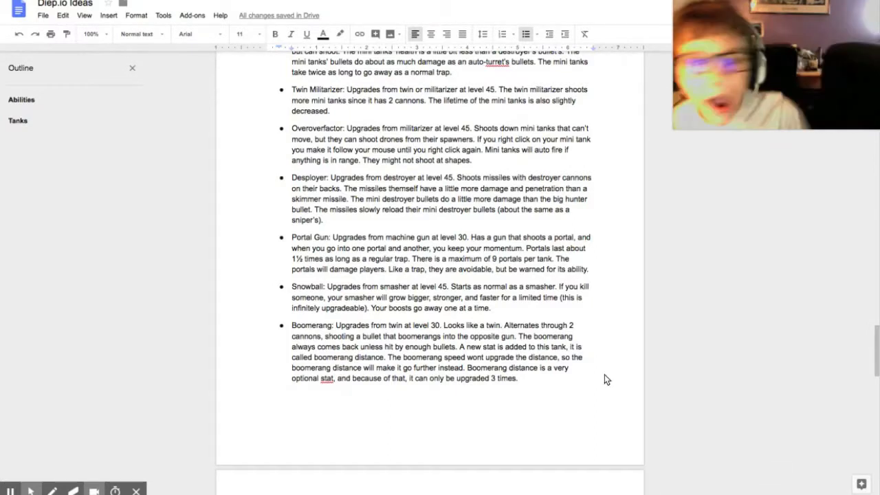